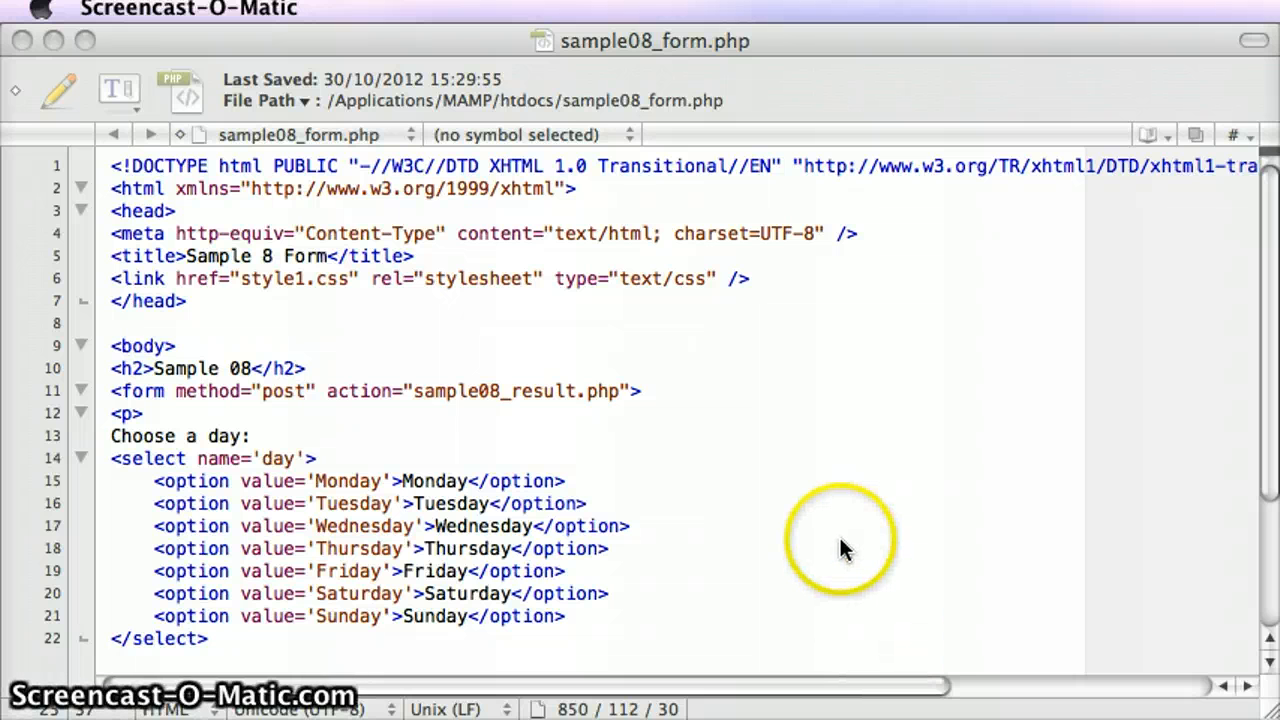
mouse_move(845, 548)
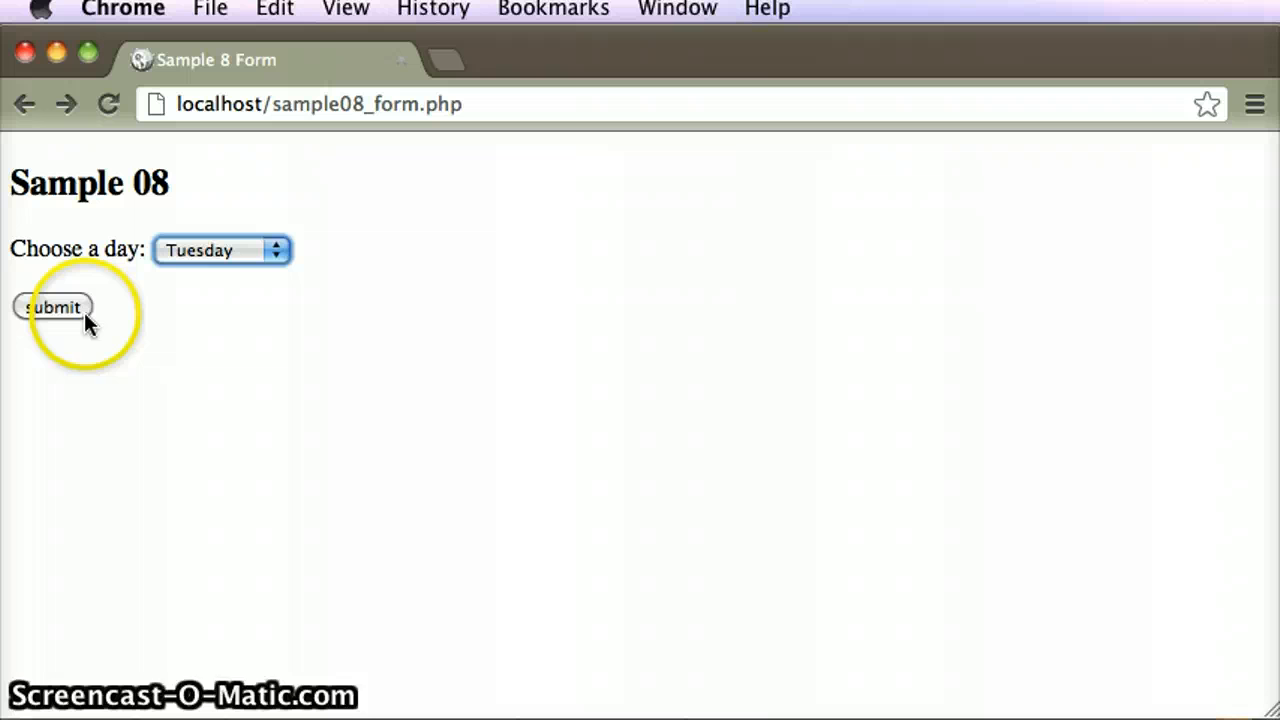
Submit the Sample 08 form in Chrome with Tuesday selected as the day
click(53, 307)
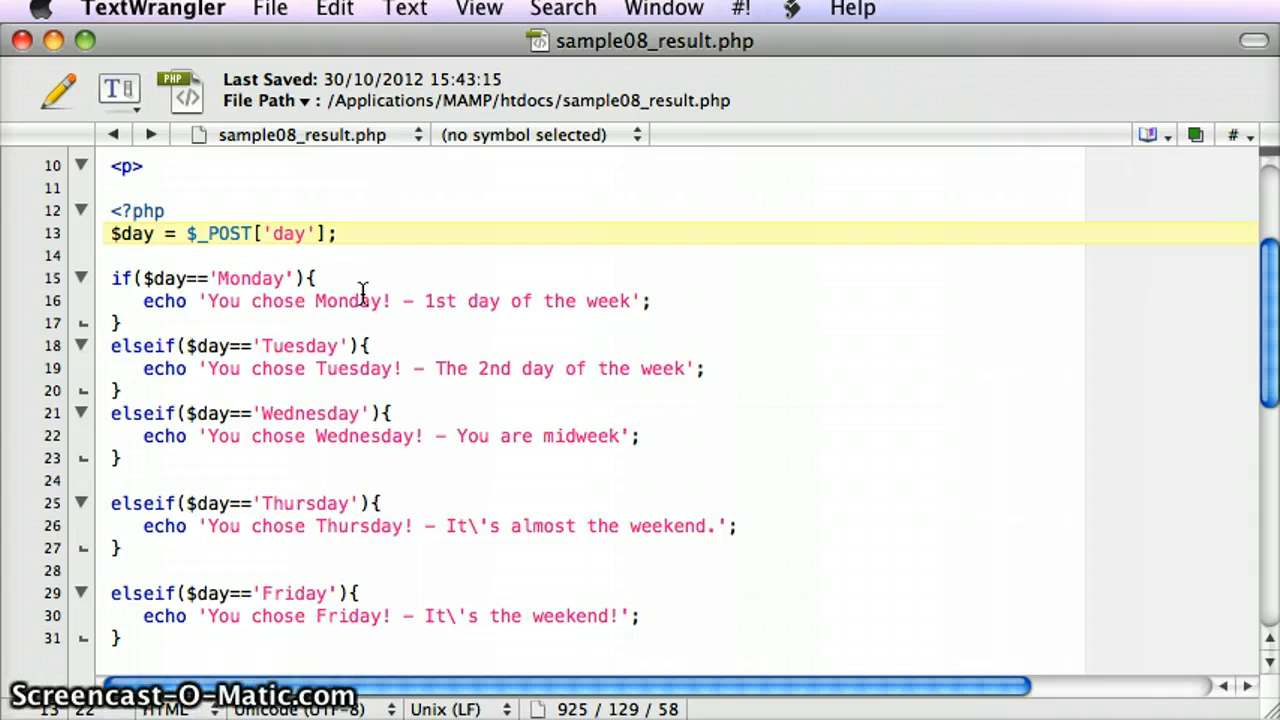
Edit the weekday if/elseif branches in sample08_result.php, scrolling down through the chain
click(117, 480)
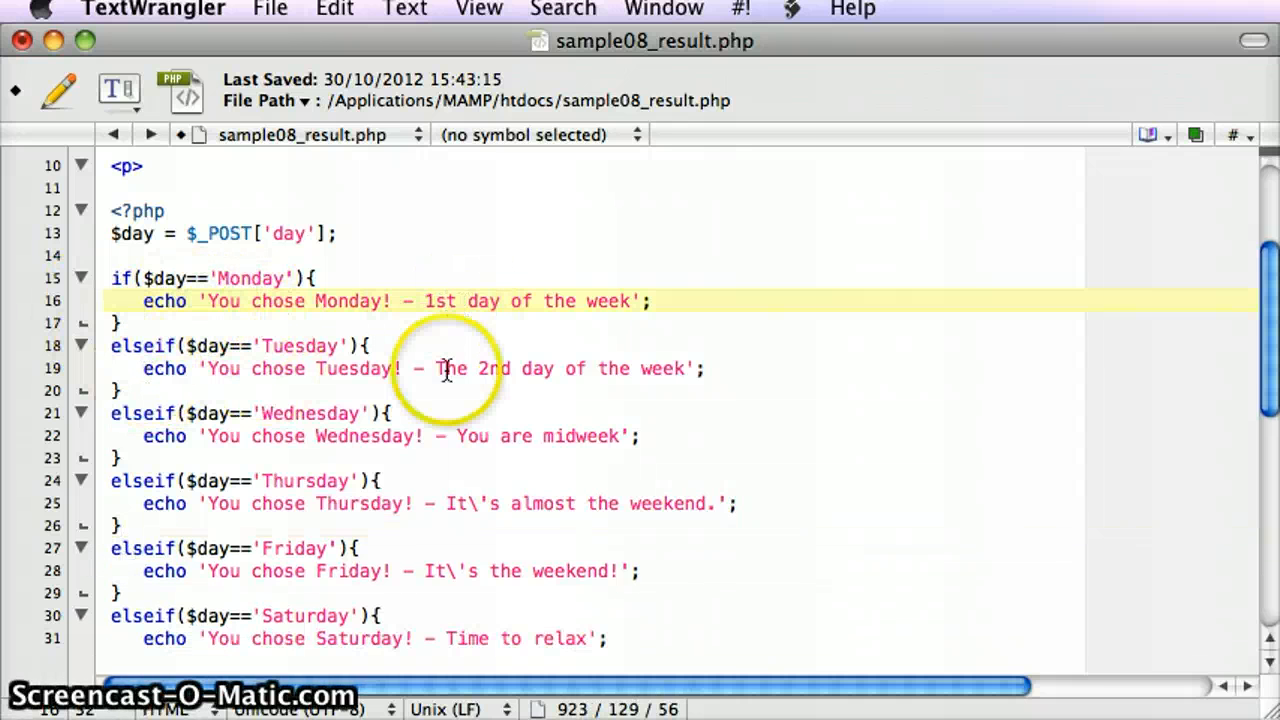
scroll(down, 3)
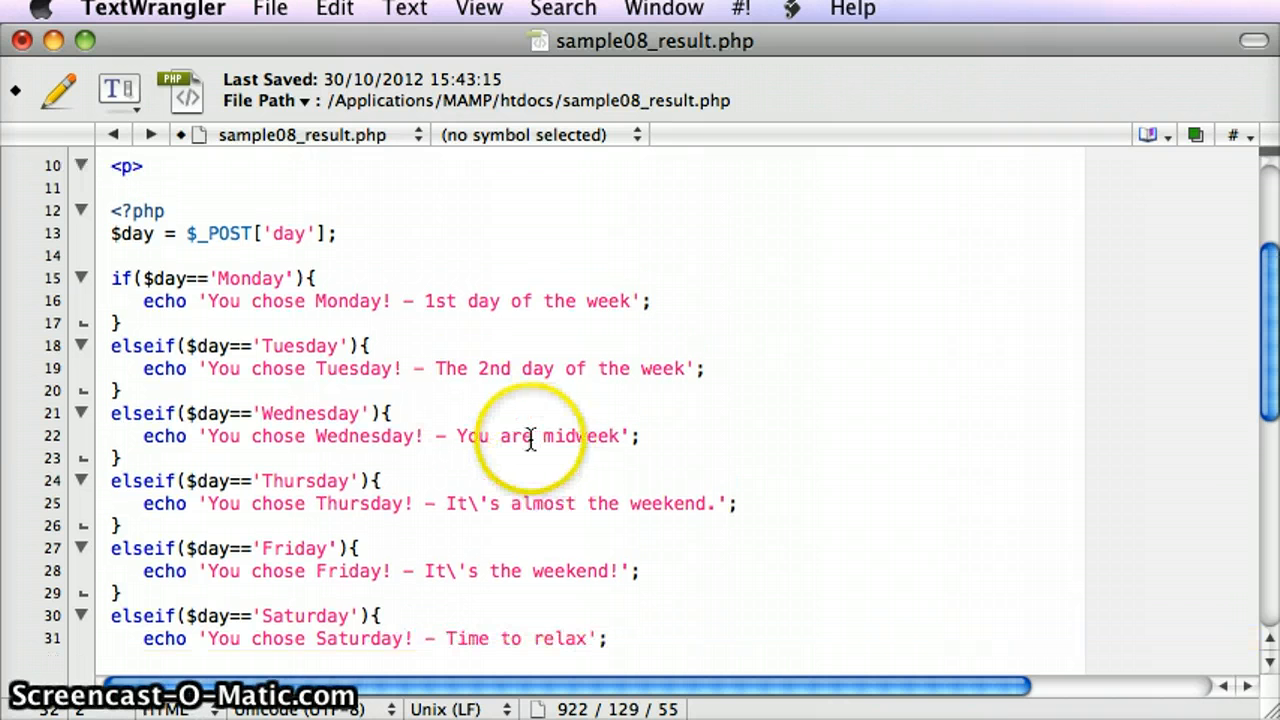
scroll(down, 3)
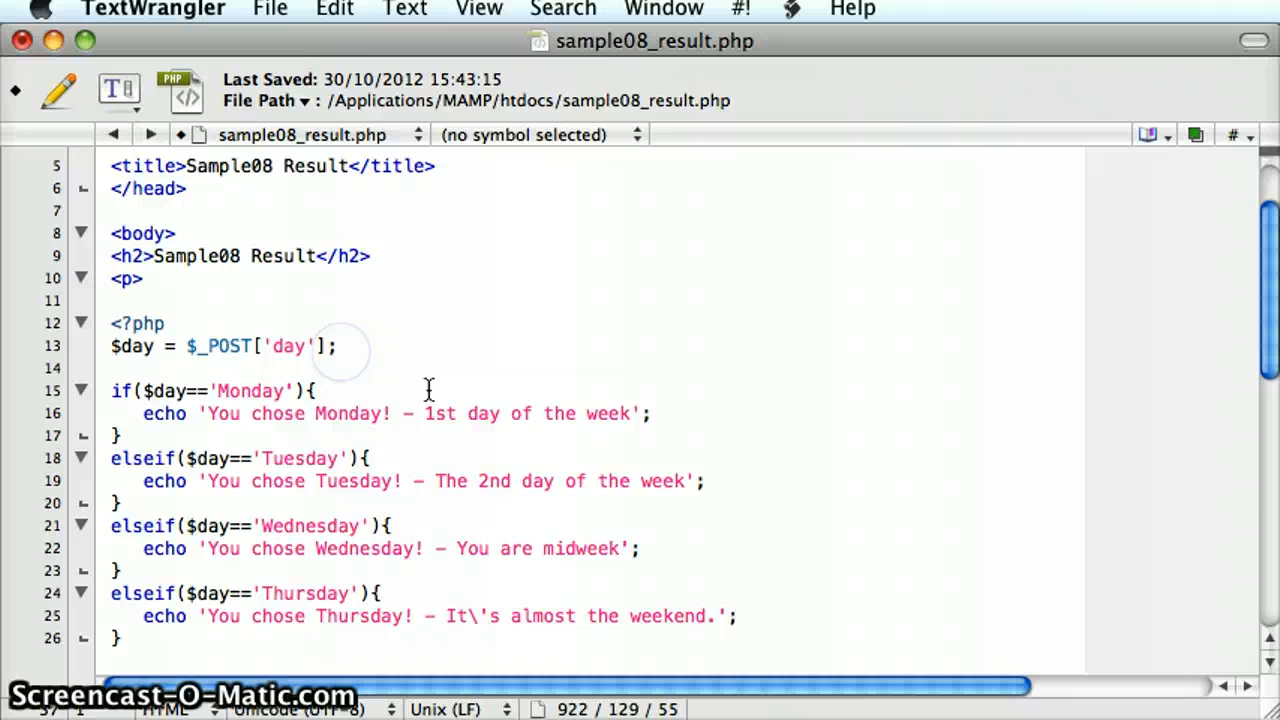
scroll(down, 3)
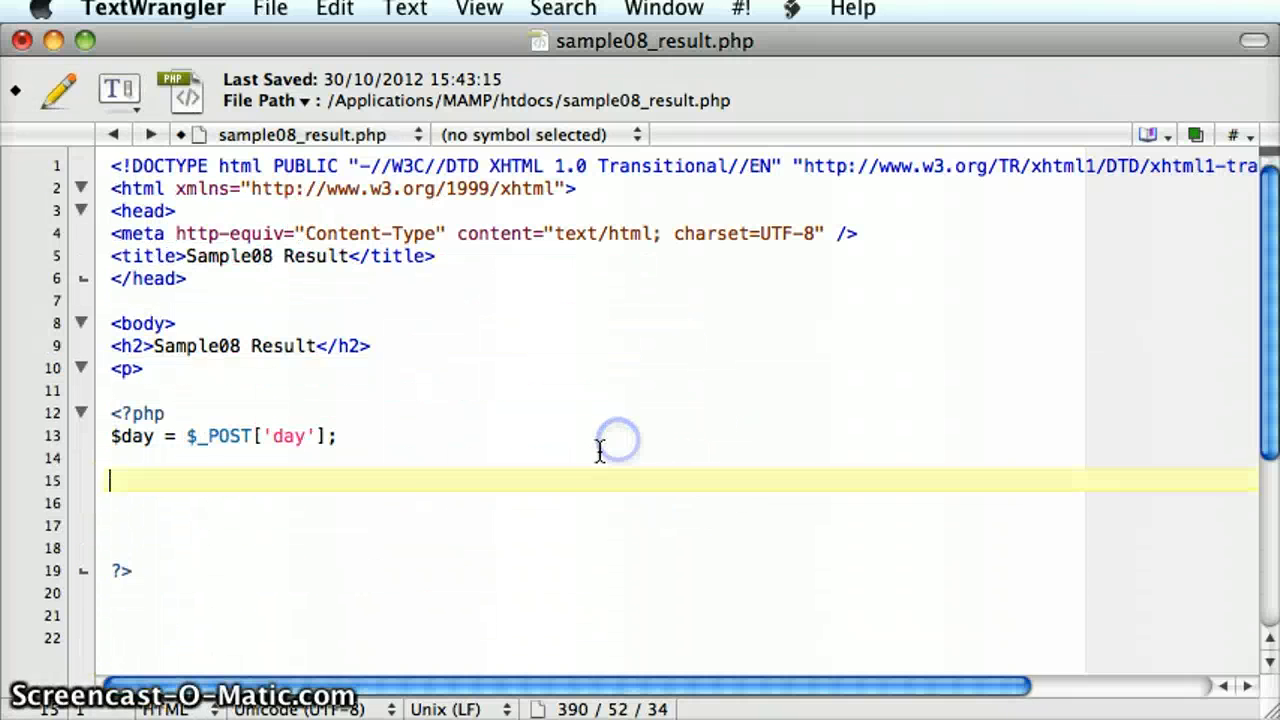
Type 'switch($day){' below the posted-day assignment and start a new line inside it
text(switch)
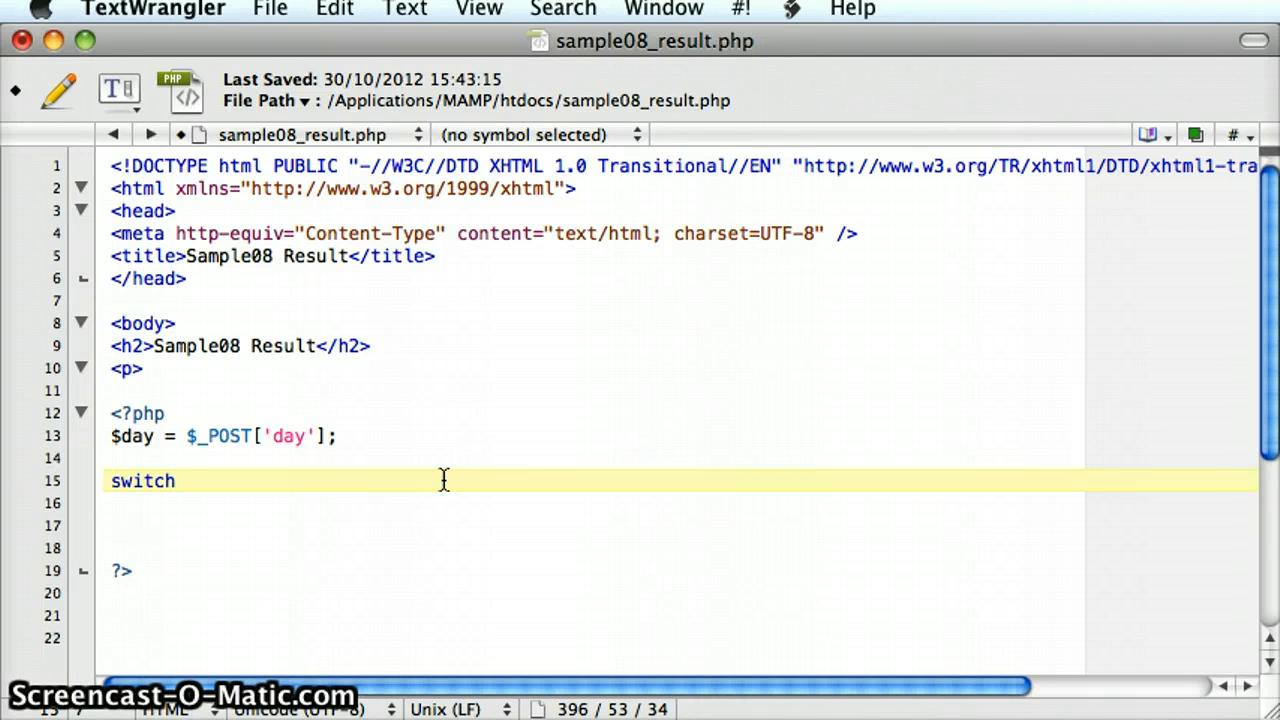
text(()
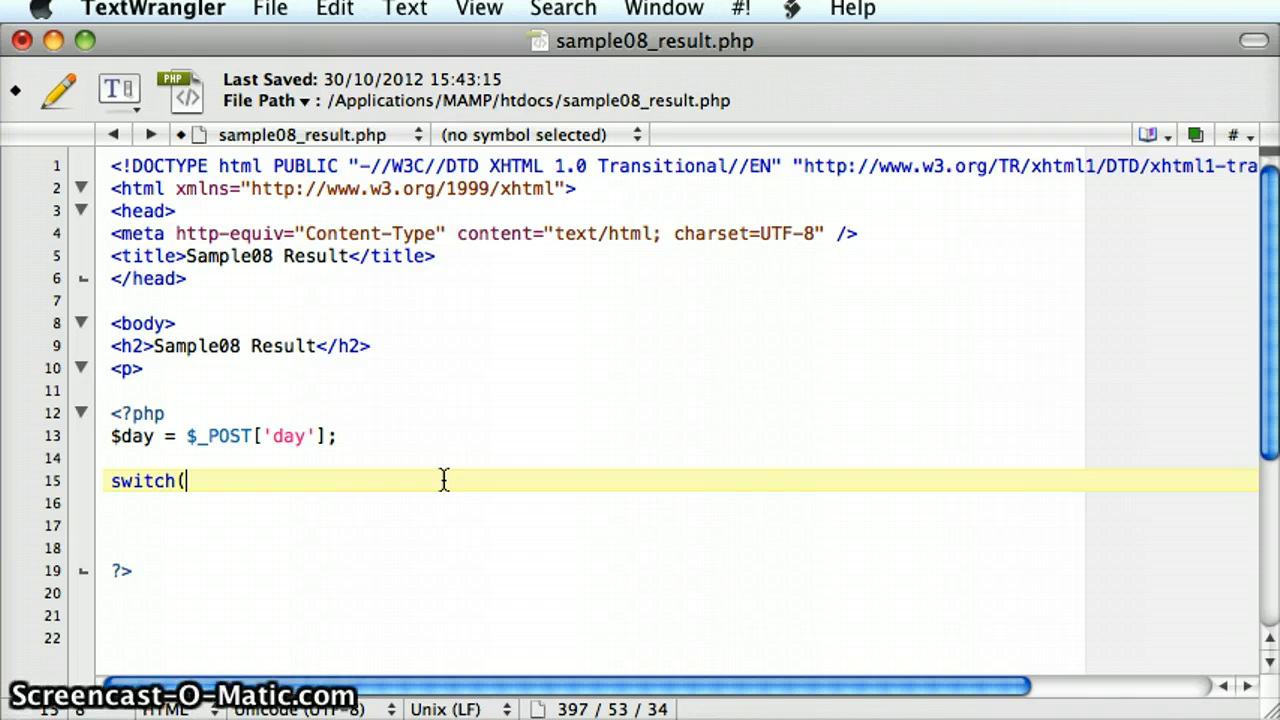
text($)
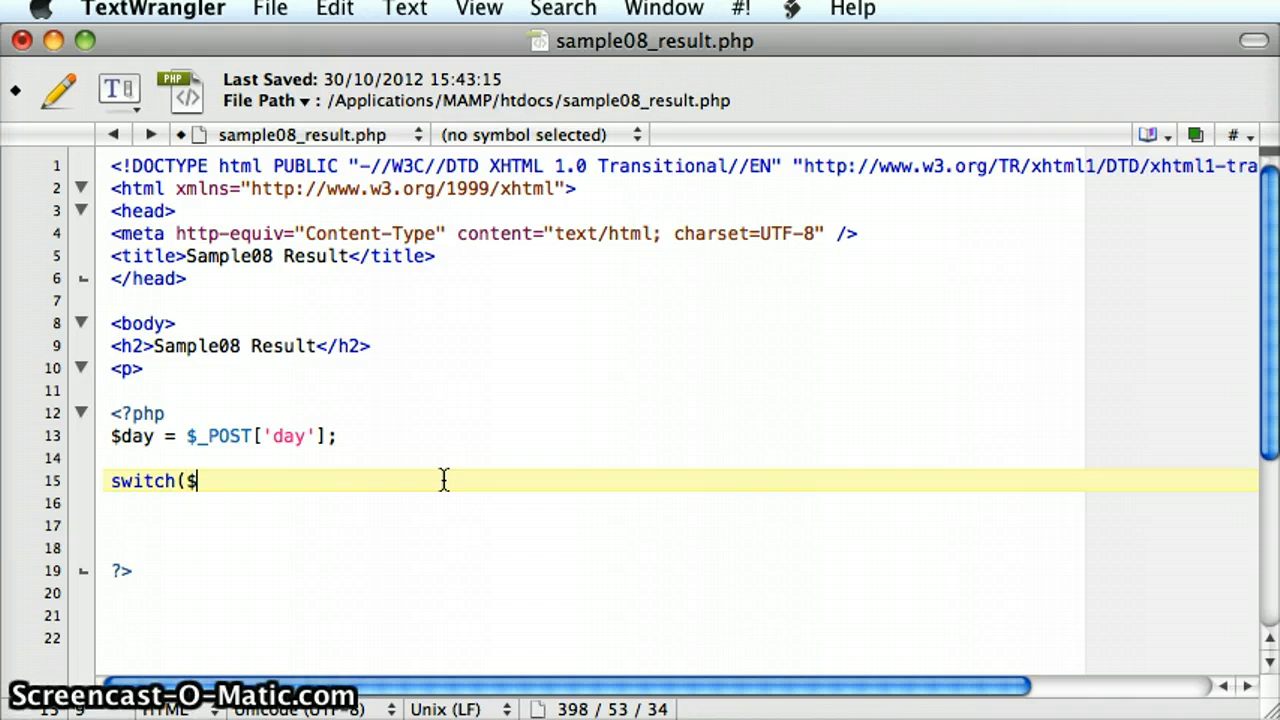
text(day)
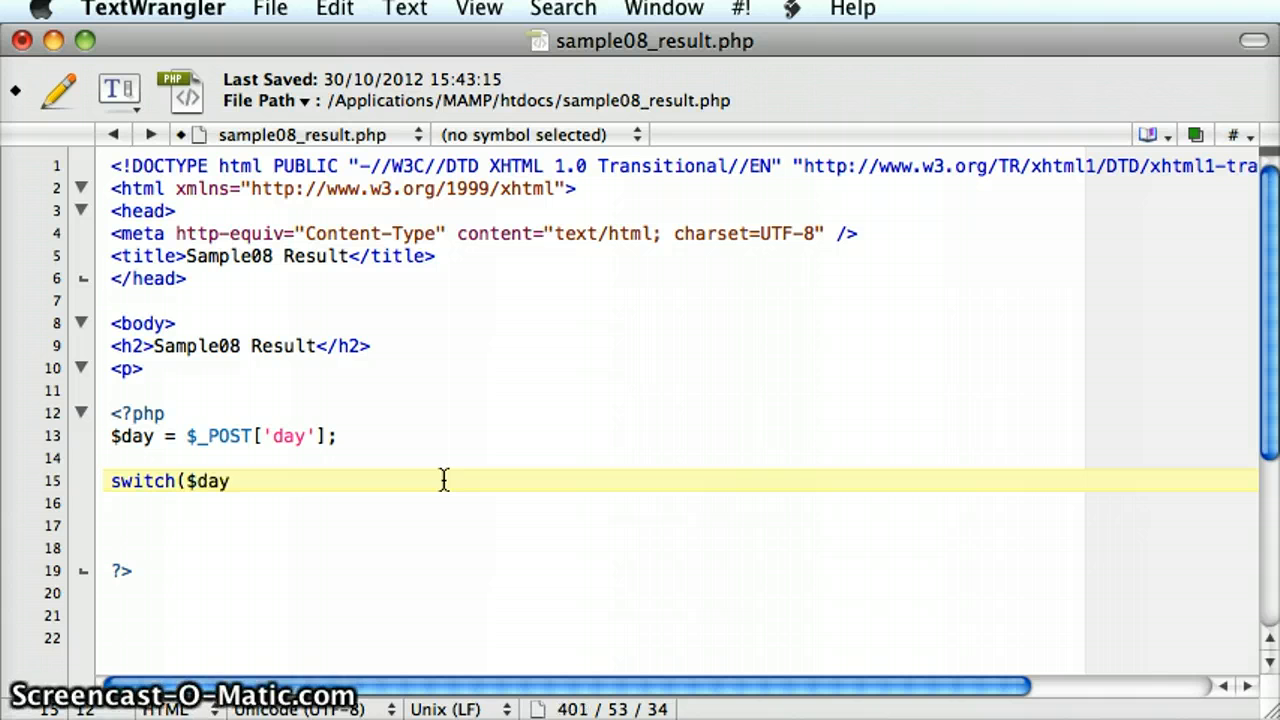
text())
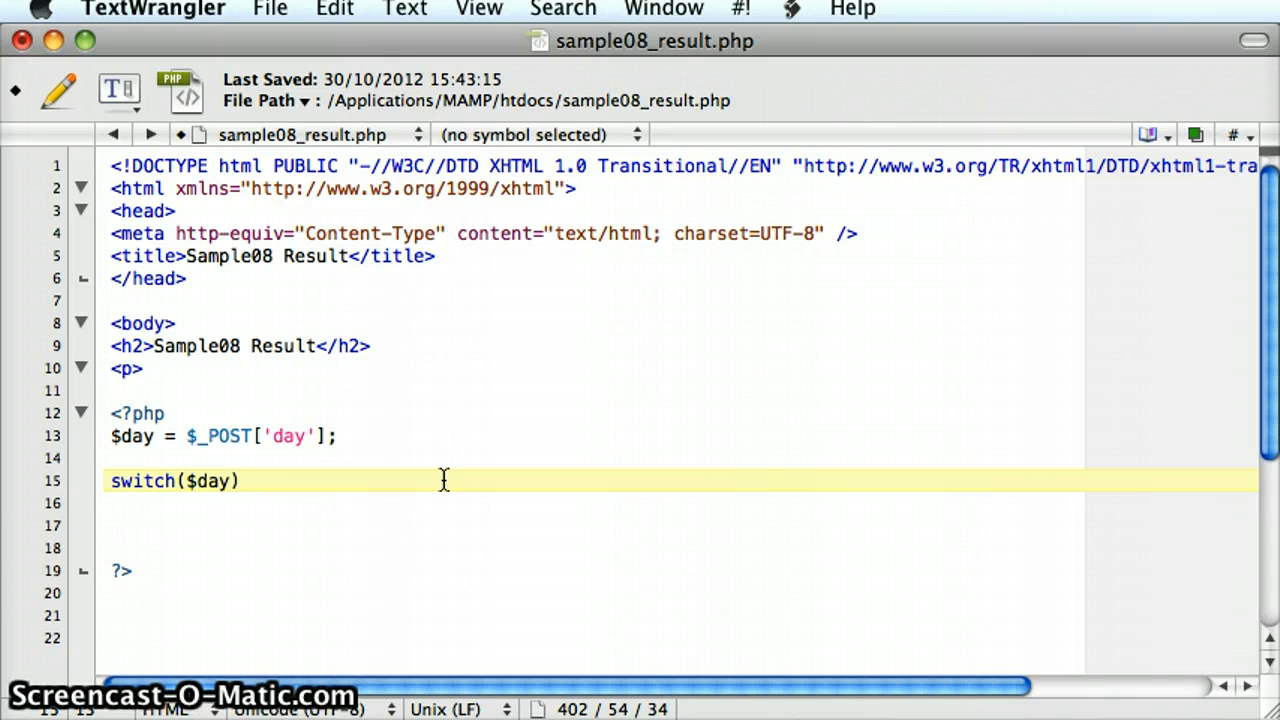
text({)
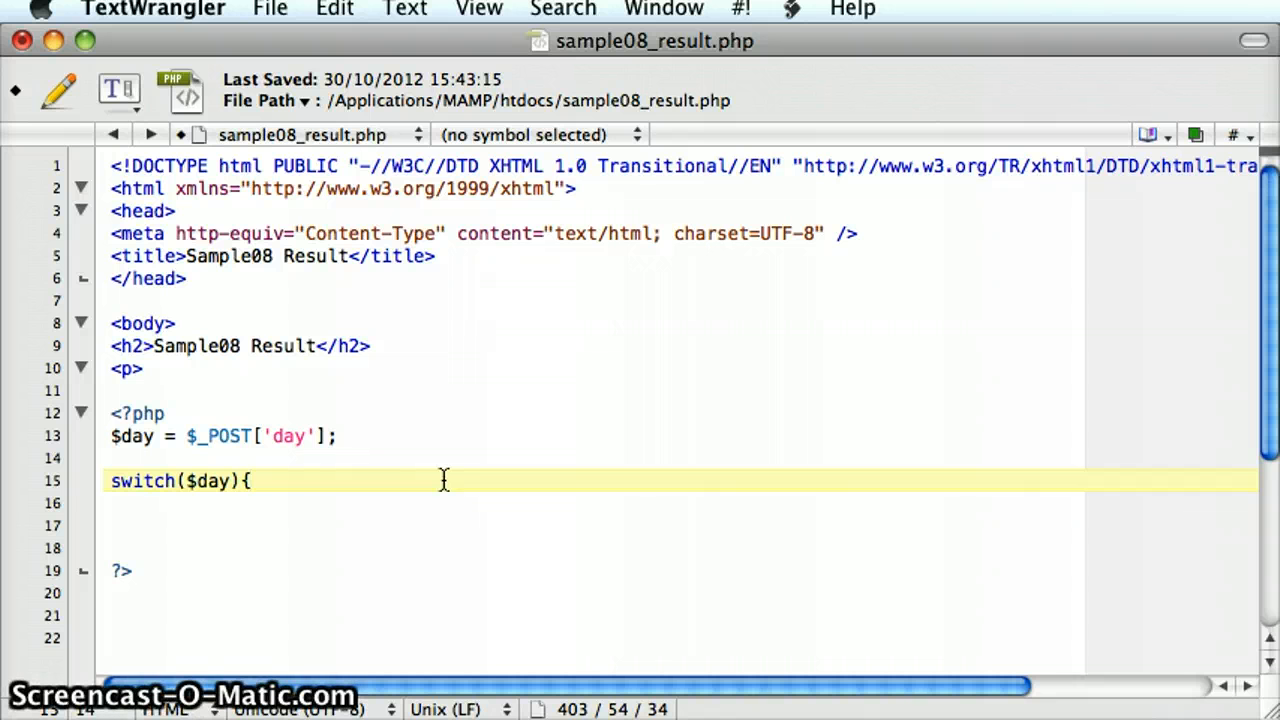
click(248, 481)
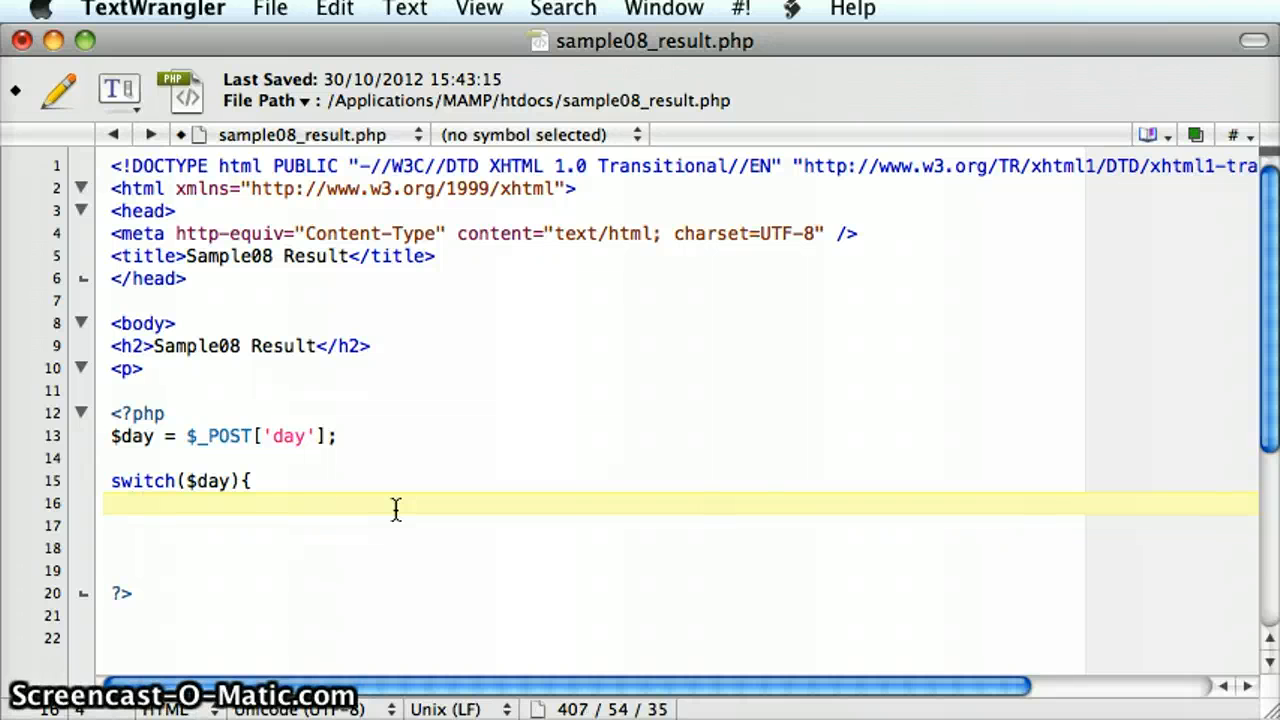
Add case 'Monday' echoing 'You chose Monday! - 1st day of the week' followed by break;
text(case)
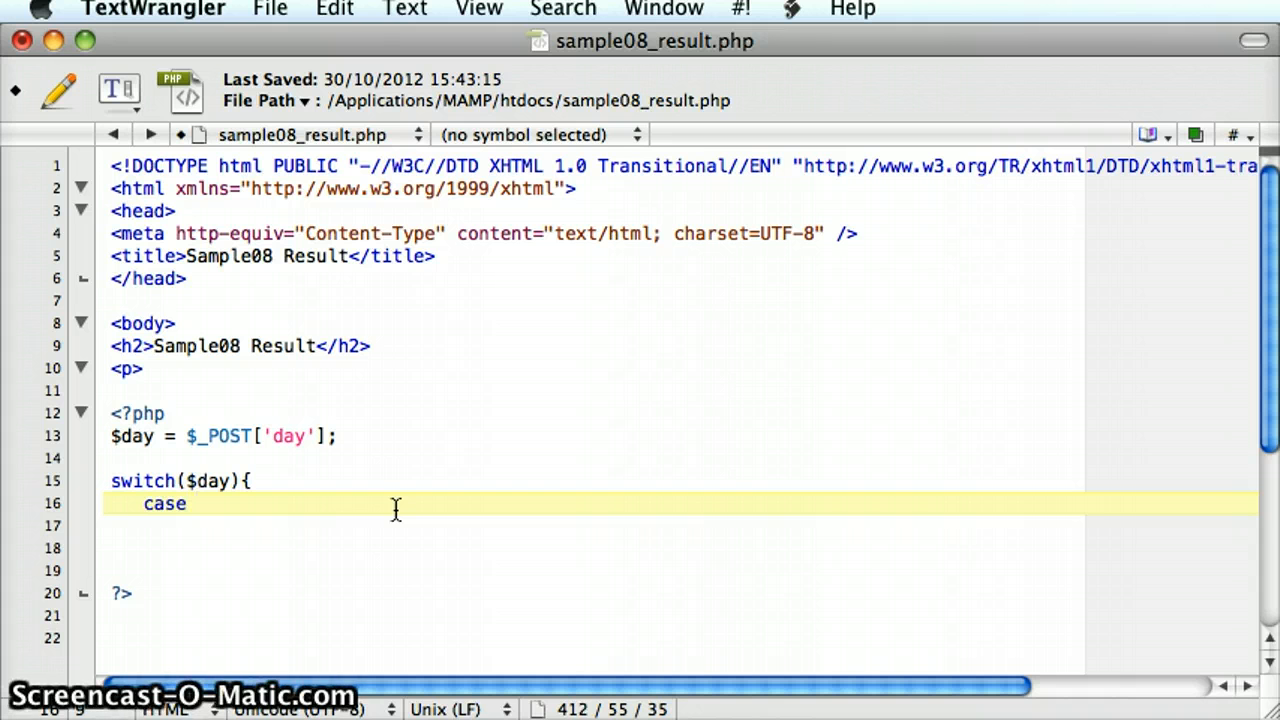
text('Monday')
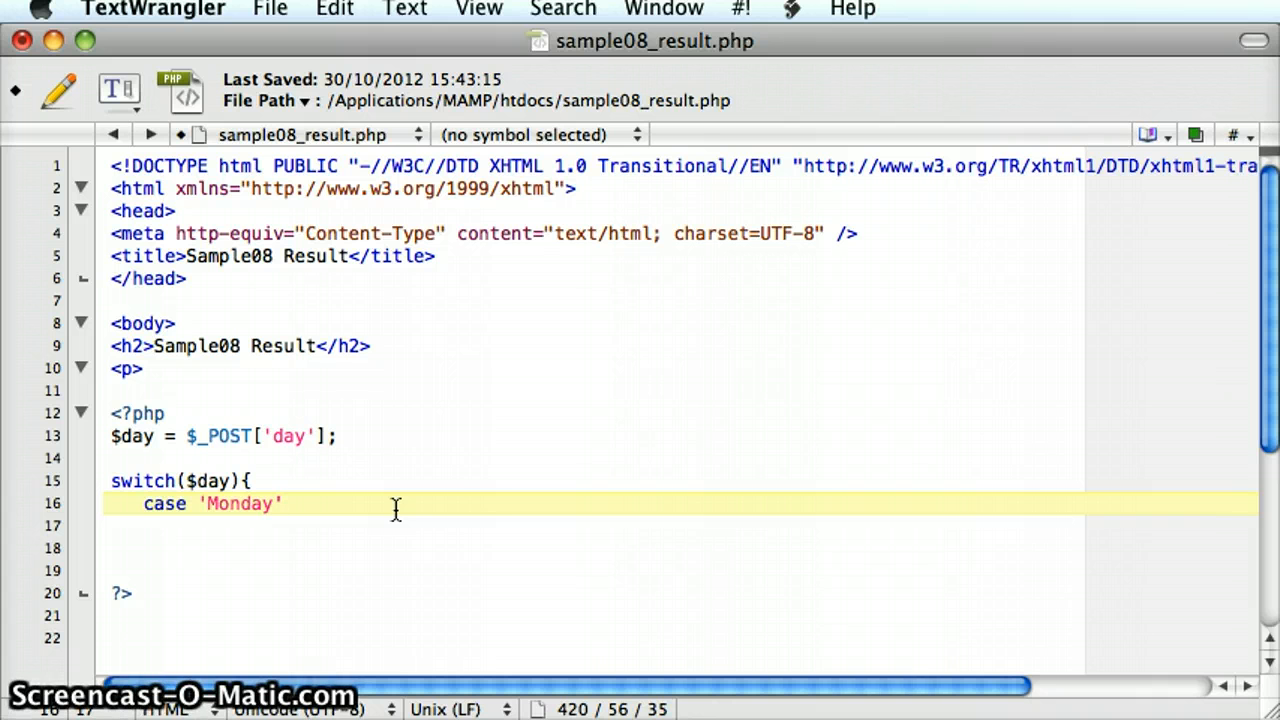
text(:)
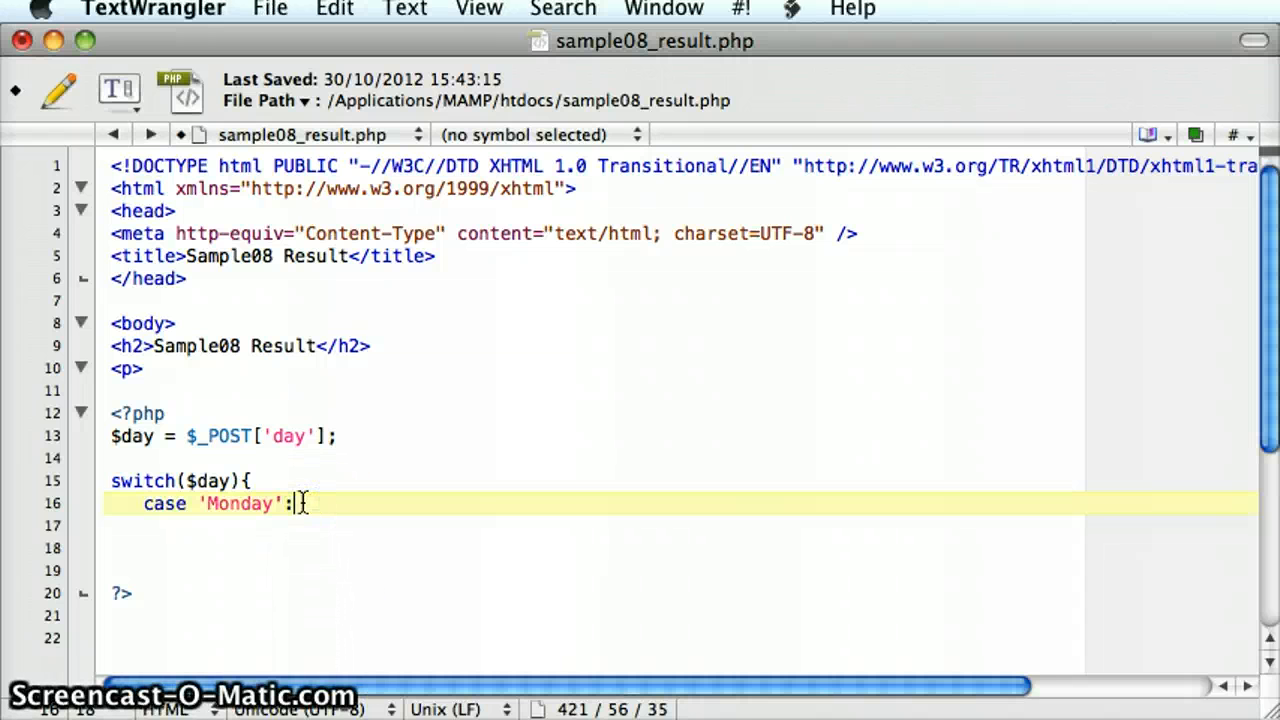
text(echo 'You chose Monday! - 1st day of the week';)
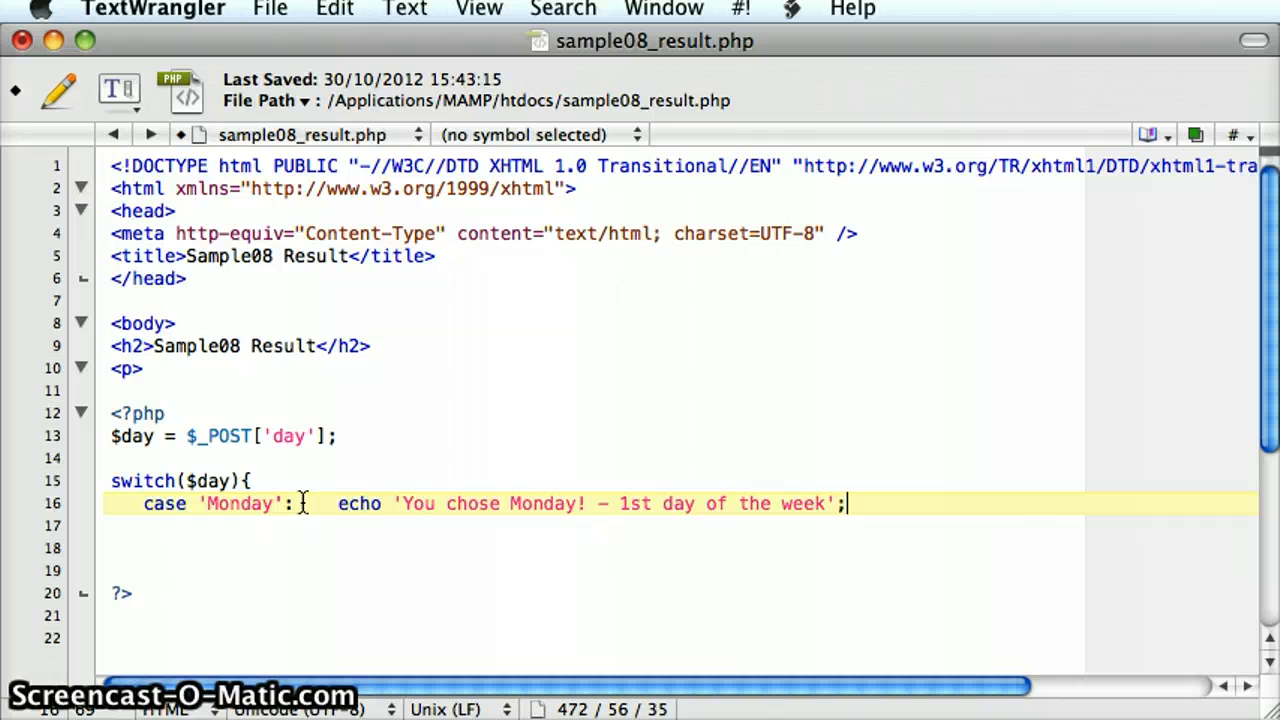
text(" ")
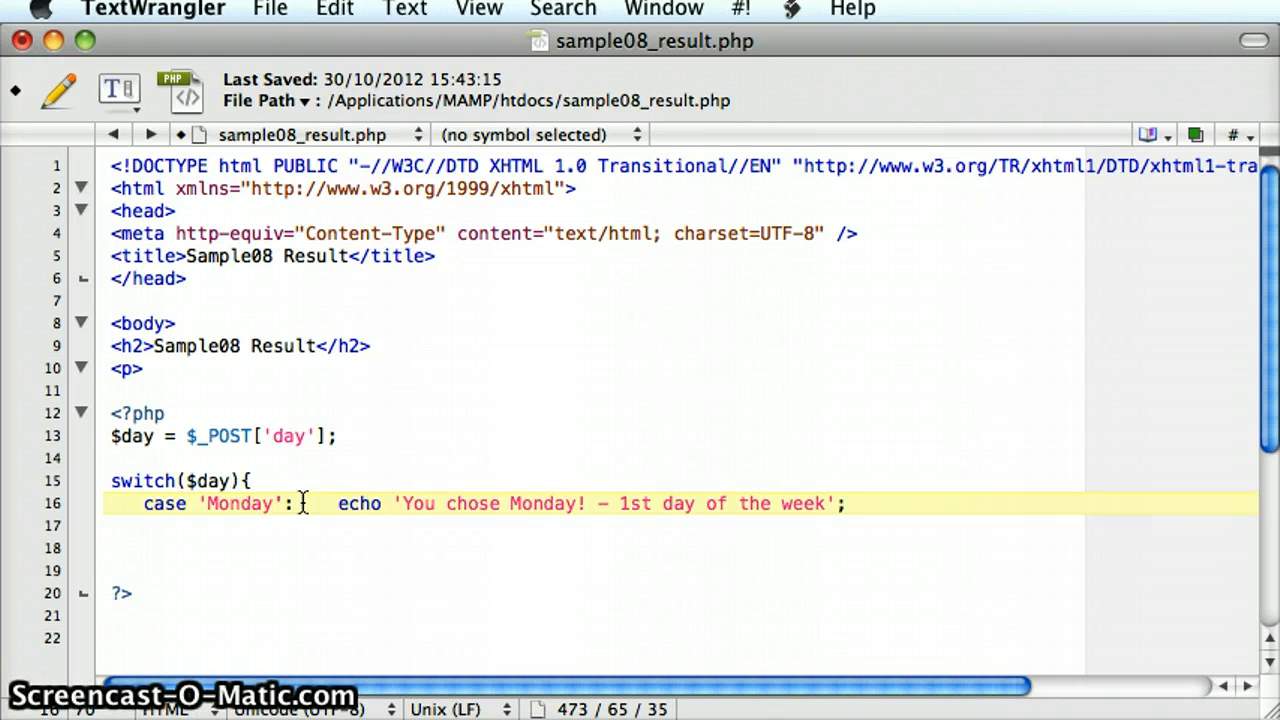
click(852, 503)
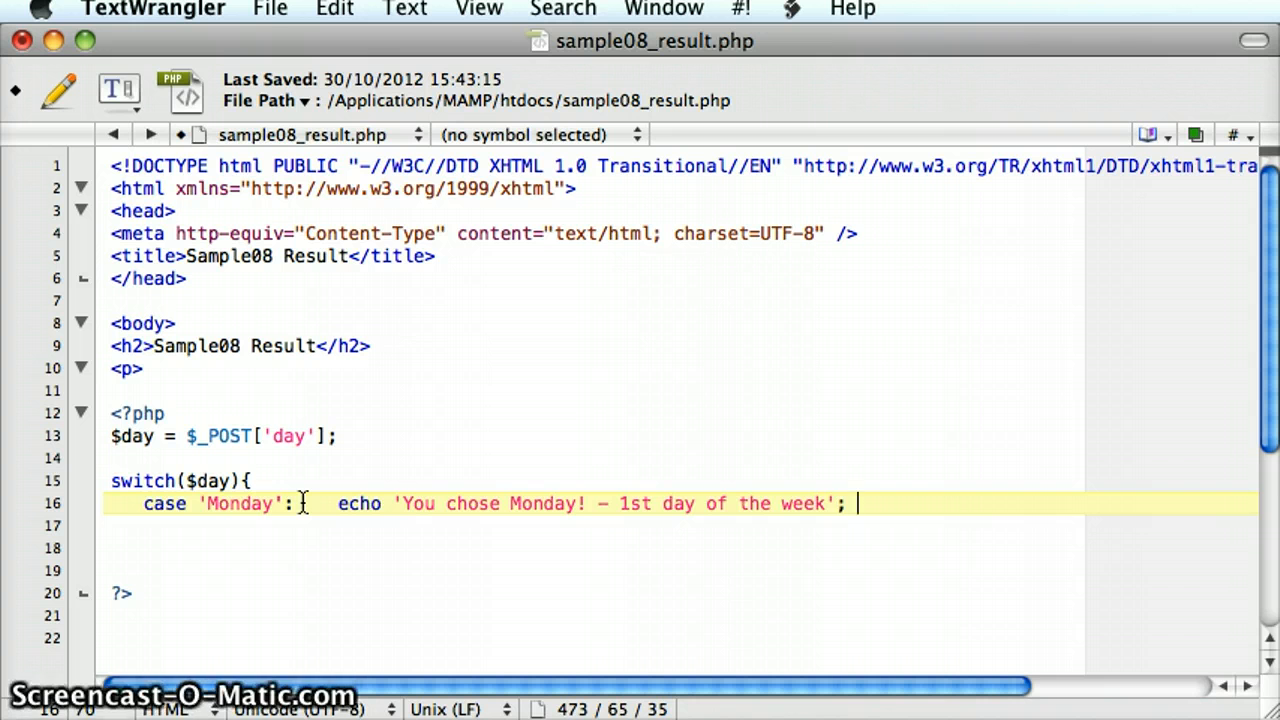
text(break)
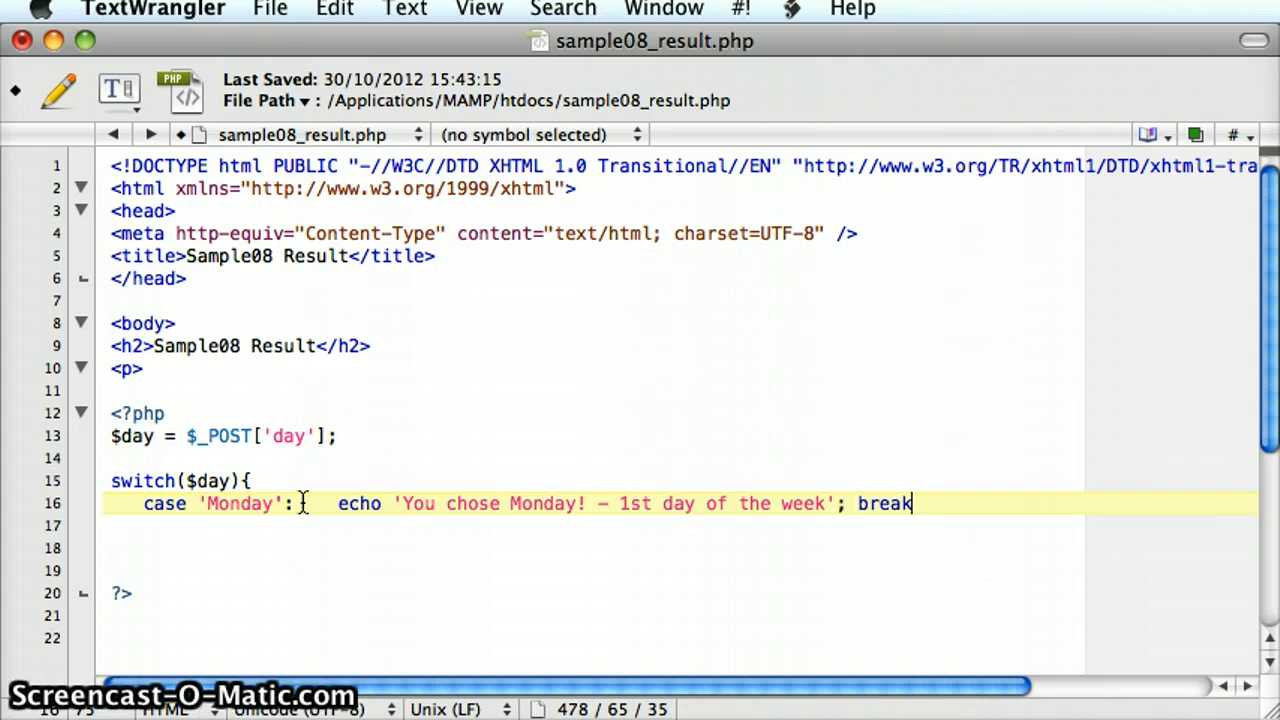
text(;)
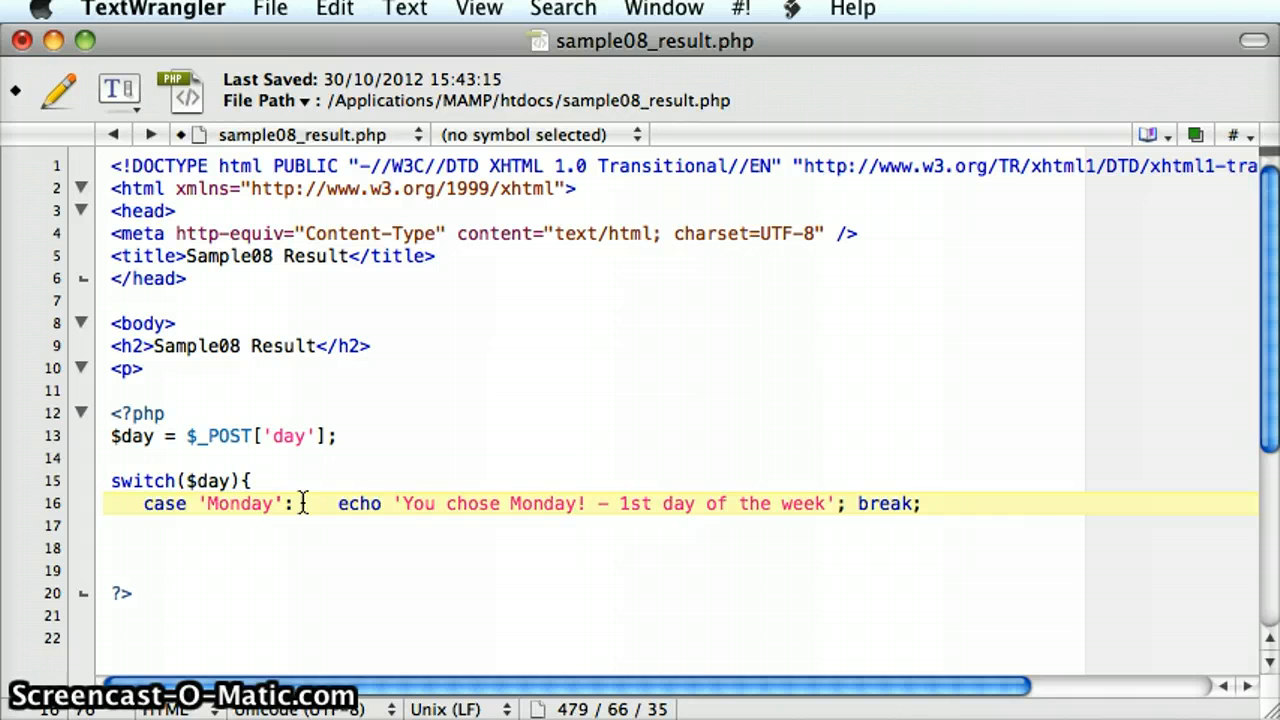
Add case 'Tuesday' echoing 'You chose Tuesday! - The 2nd day of the week', break;, and closing brace
text(case)
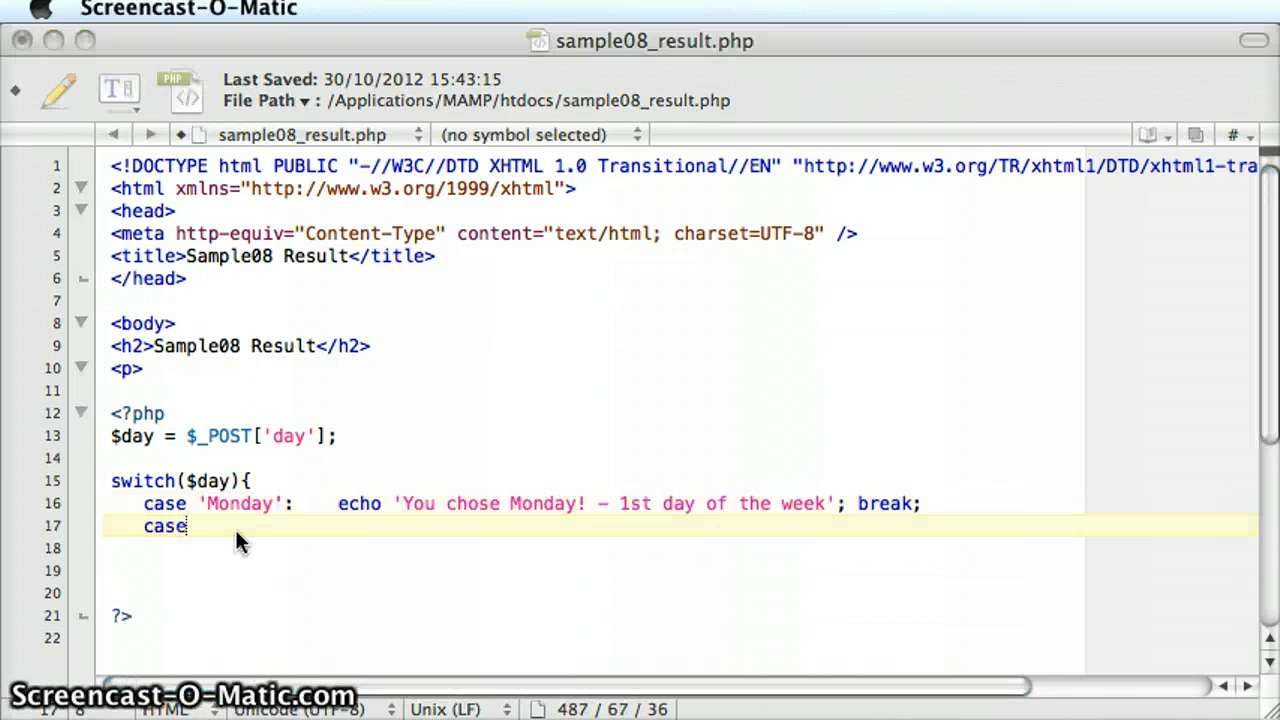
click(240, 527)
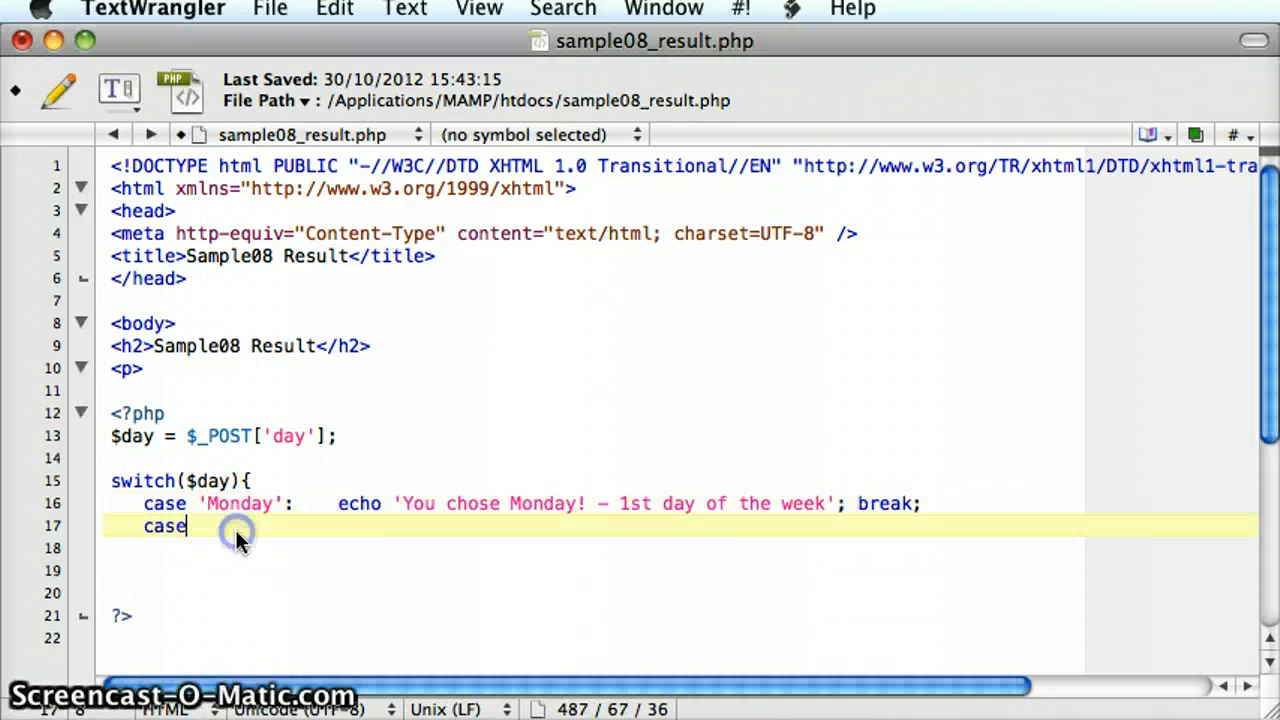
text('Tuesda)
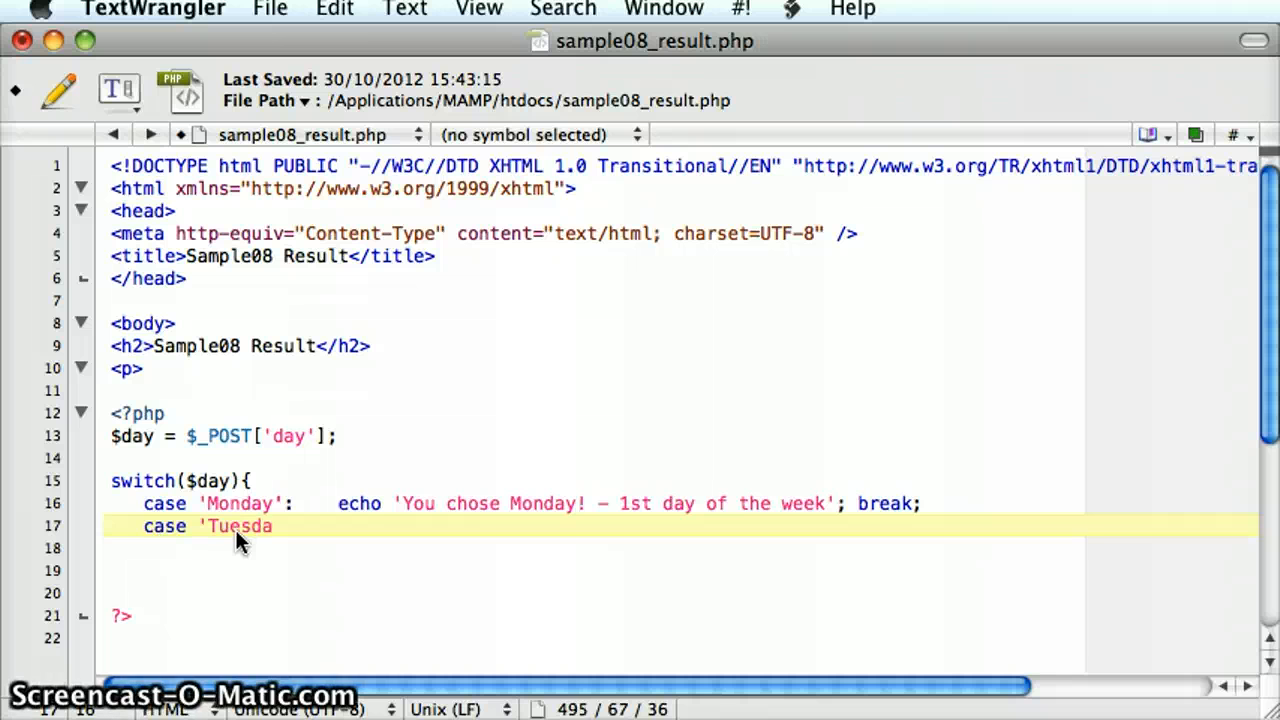
text(y':)
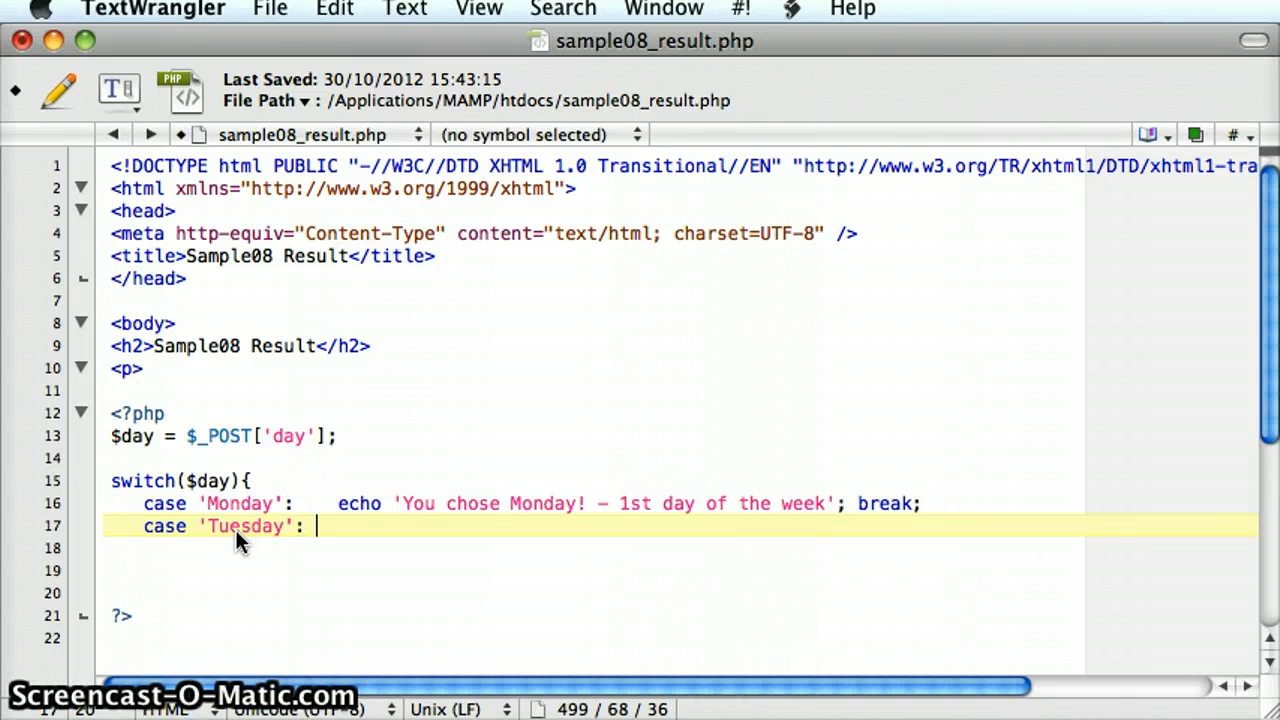
text(echo 'You chose Tuesday! - The 2nd day of the week';)
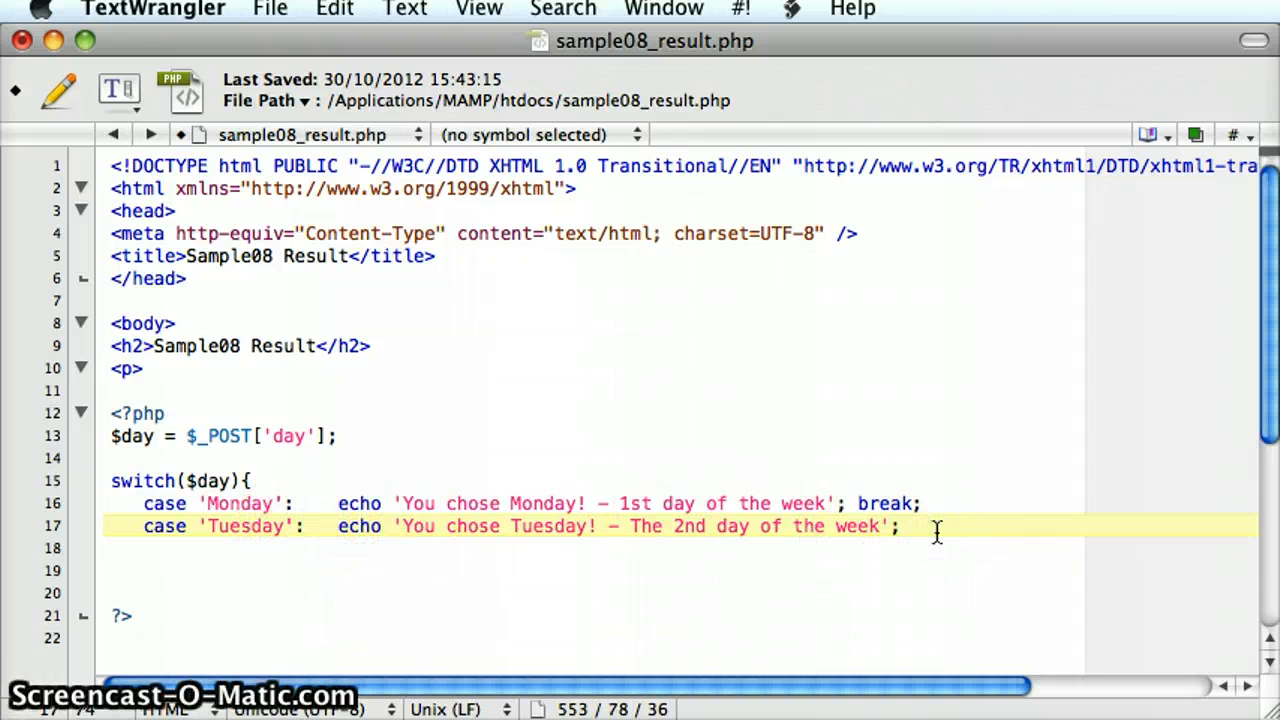
text(break;)
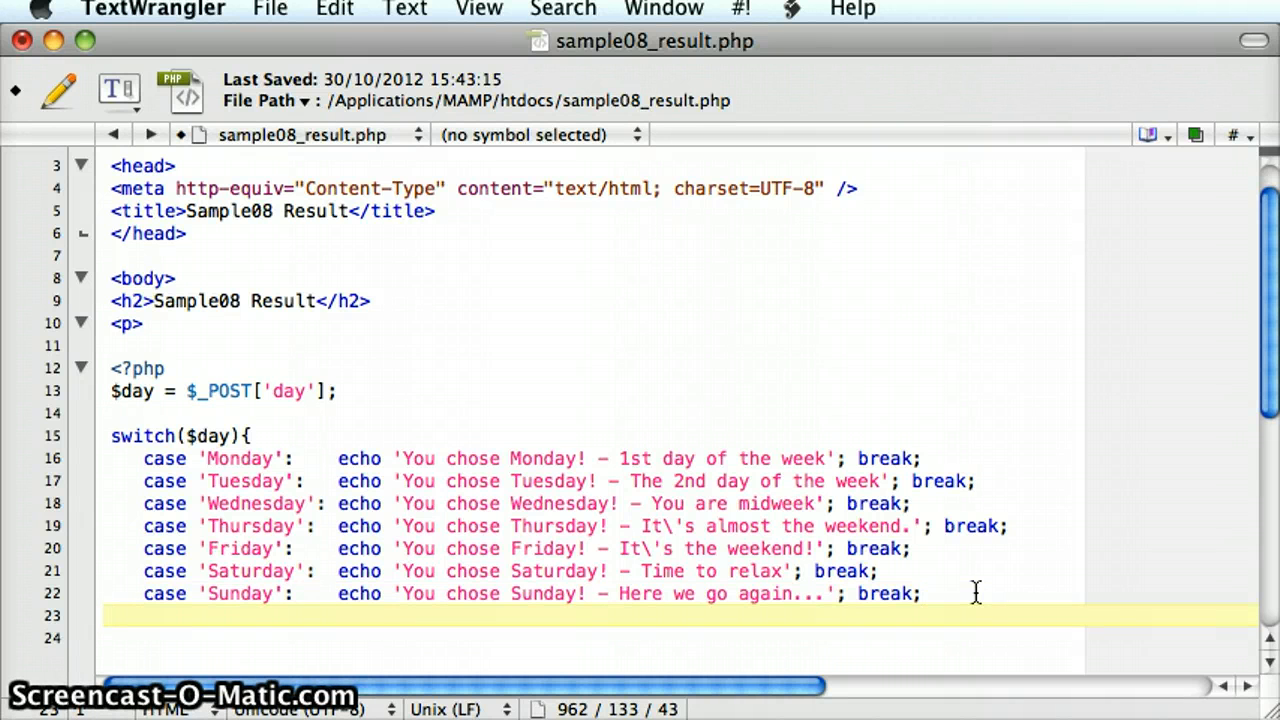
text(})
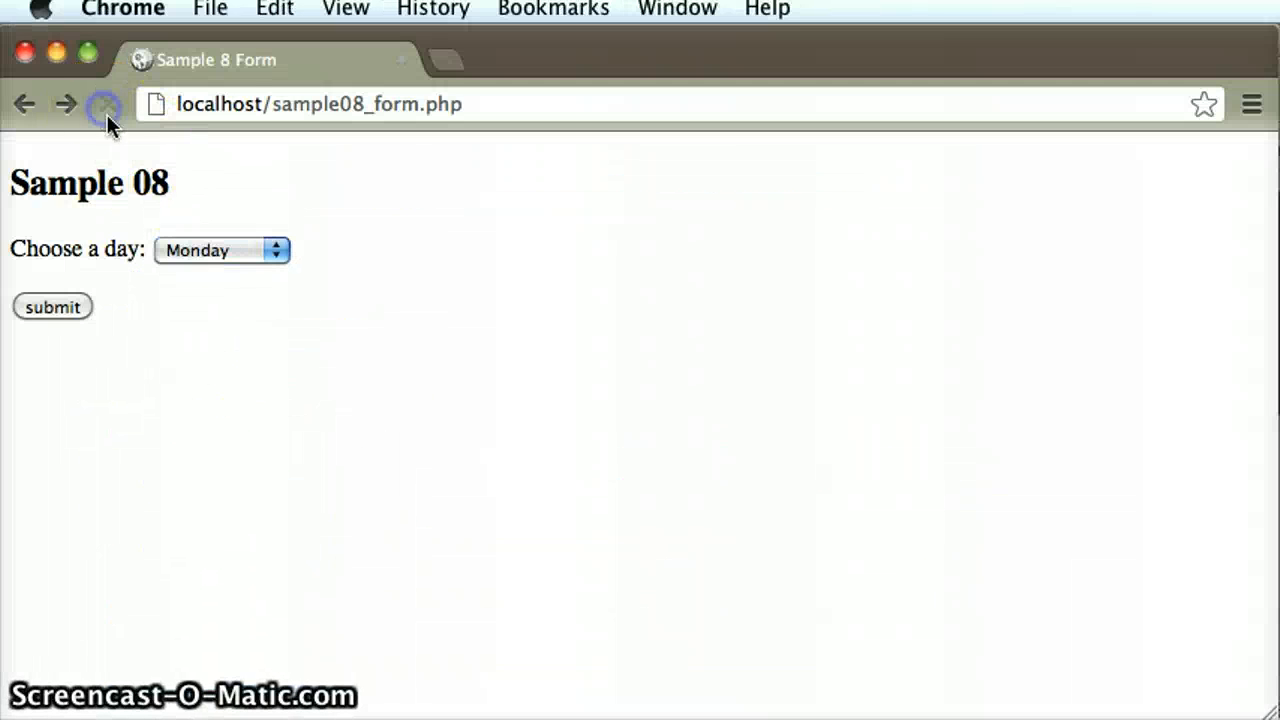
Pick Friday in the Choose a day dropdown
click(222, 250)
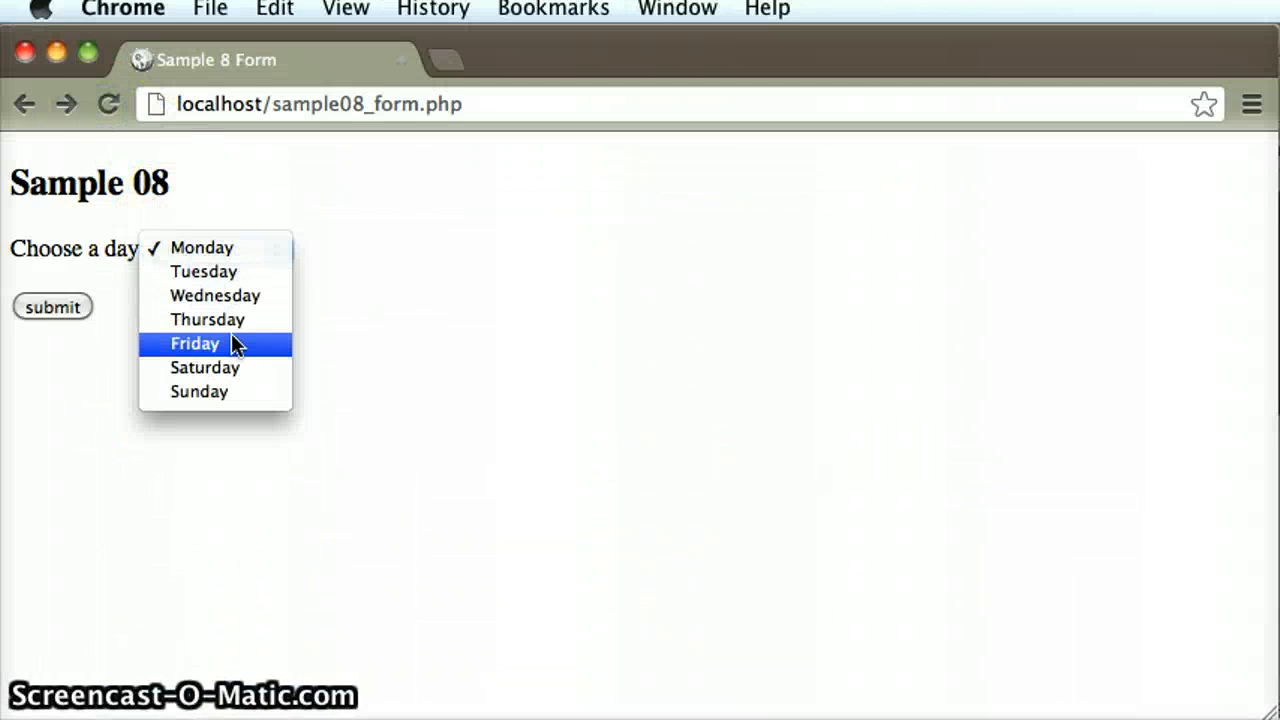
click(195, 343)
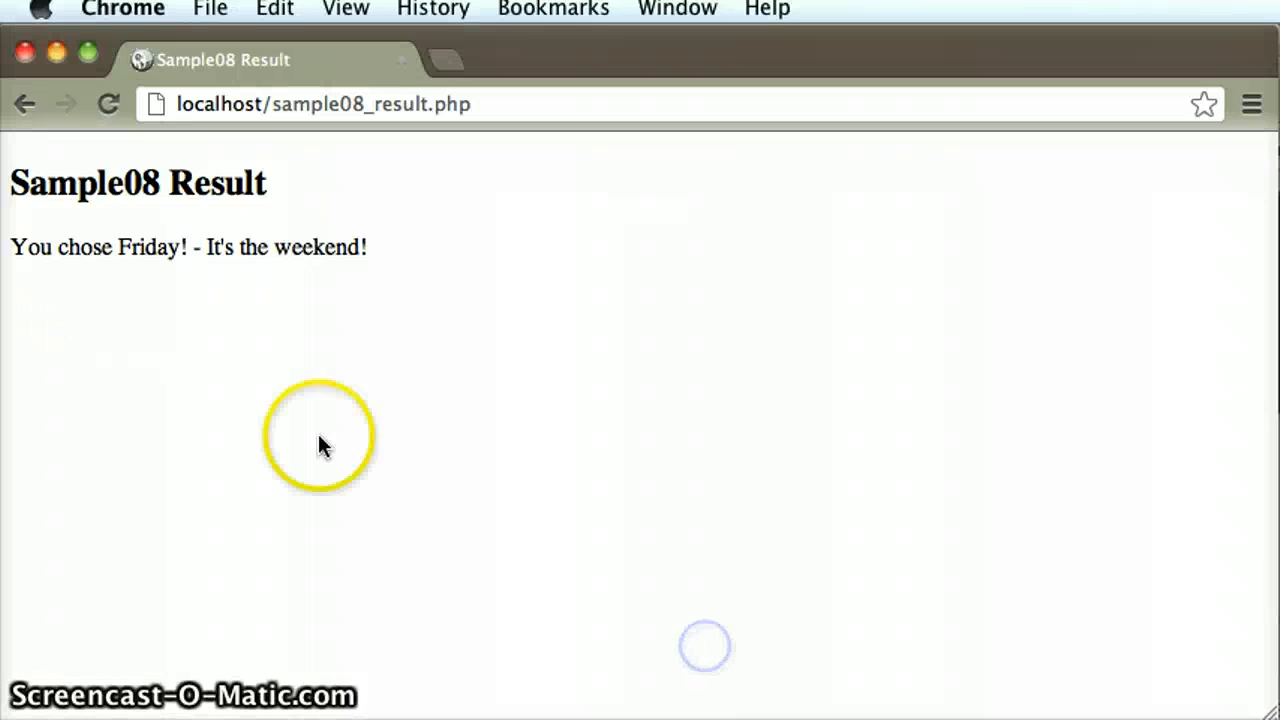
mouse_move(385, 270)
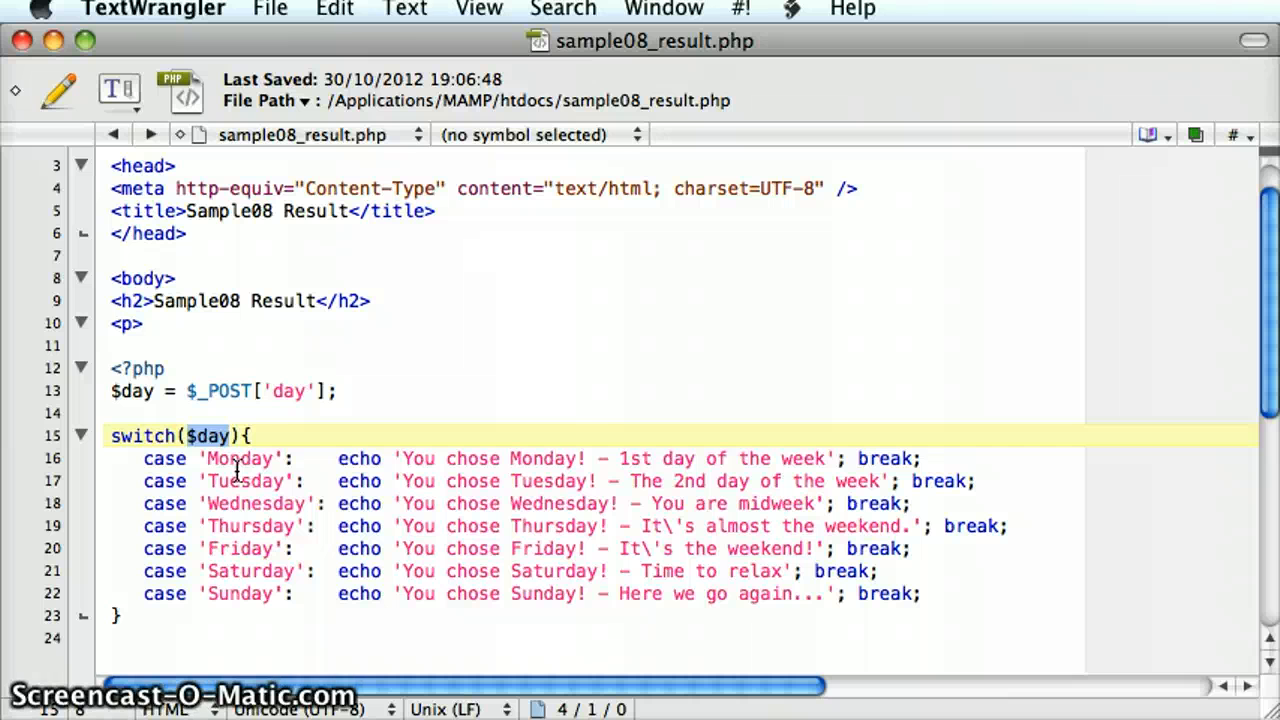
Highlight the $day variable in the switch line of sample08_result.php
double_click(240, 458)
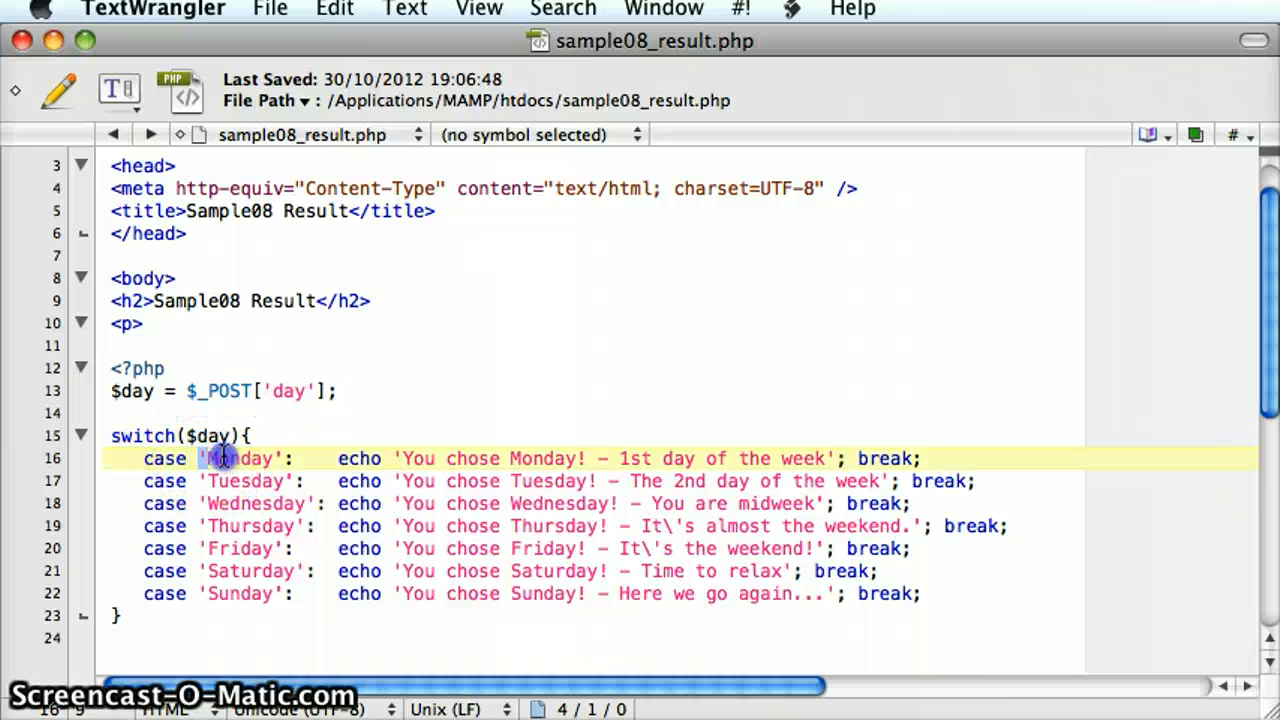